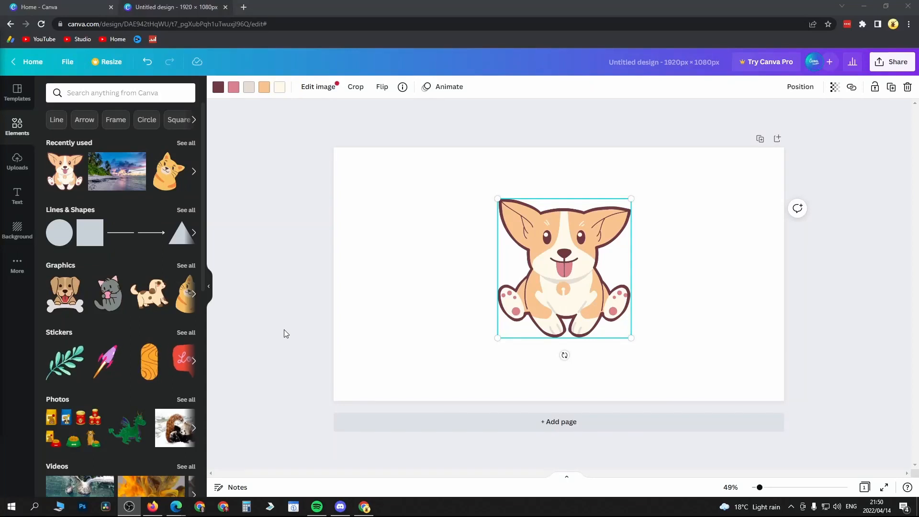
mouse_move(576, 276)
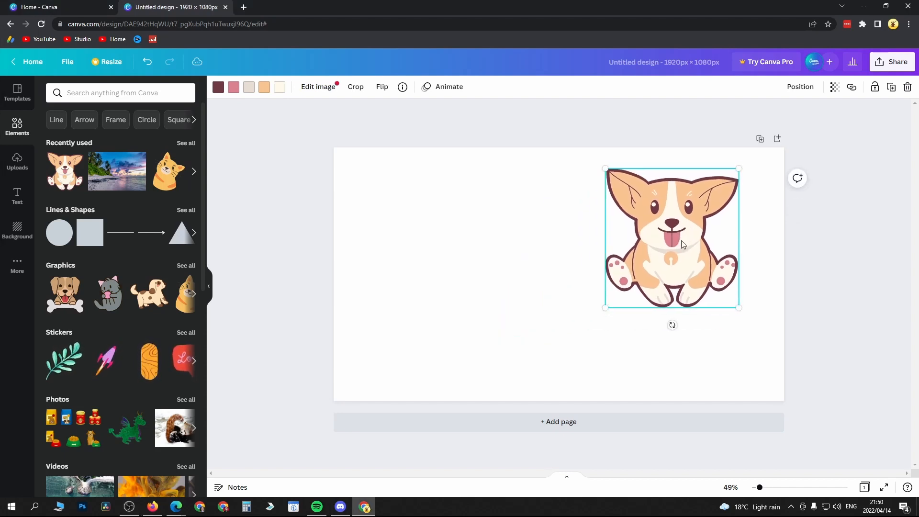
mouse_move(438, 266)
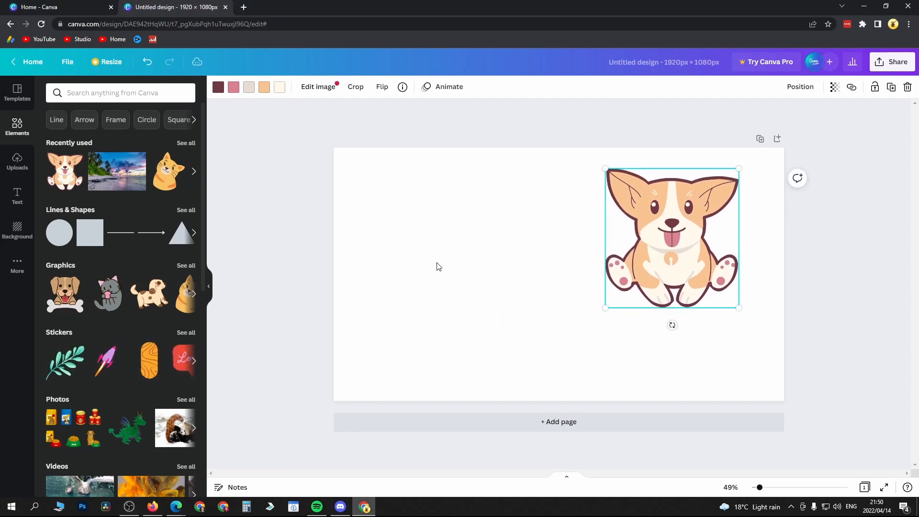
mouse_move(252, 162)
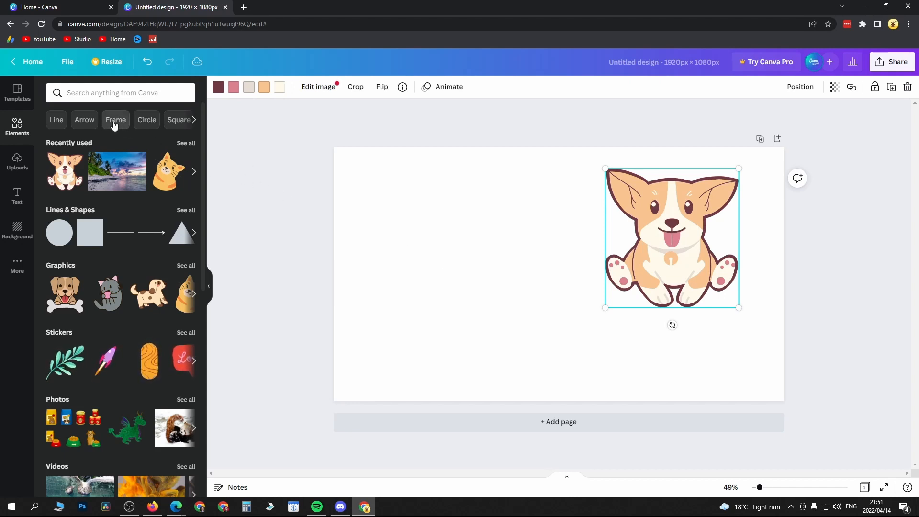
mouse_move(80, 92)
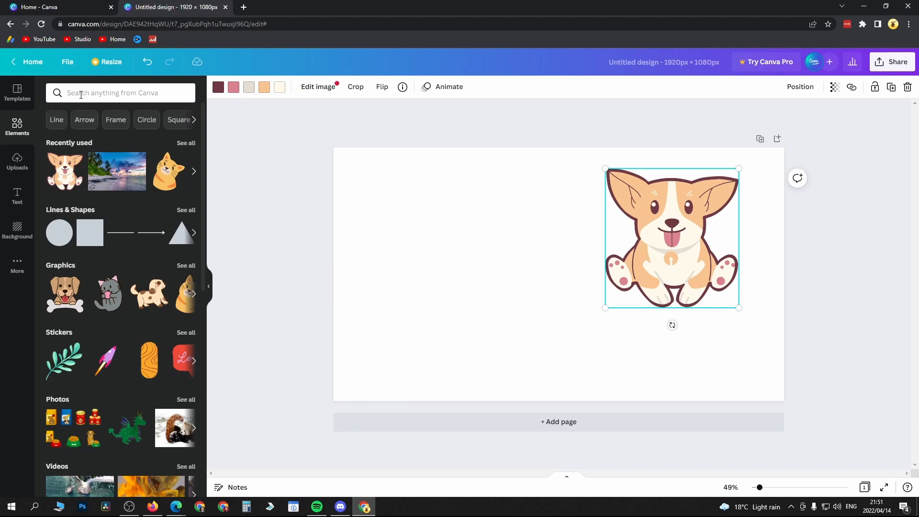
click(121, 92)
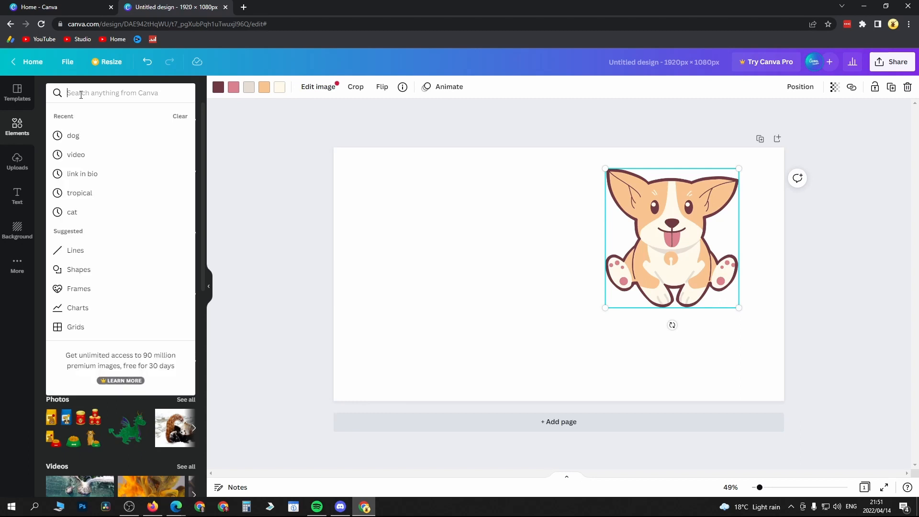
text(frame)
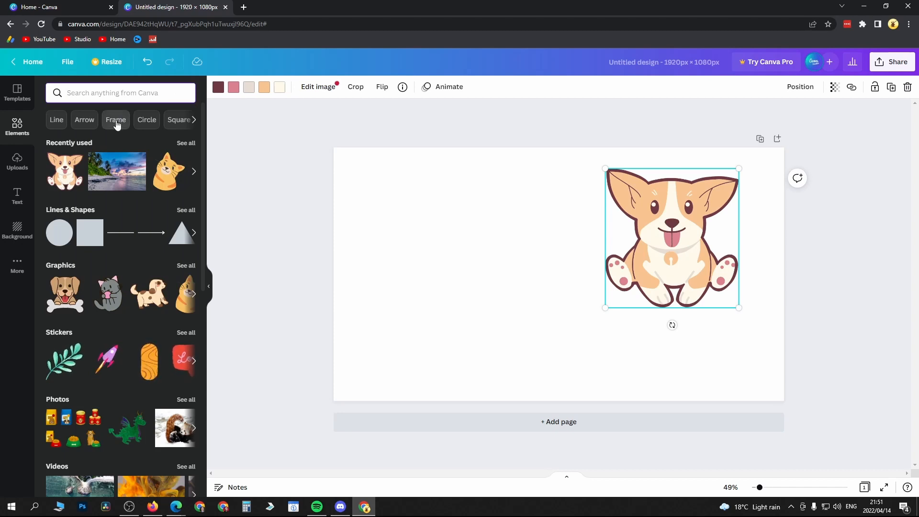
Step: Add a square photo frame from the Frame results beside the corgi, dismissing the tip
click(116, 119)
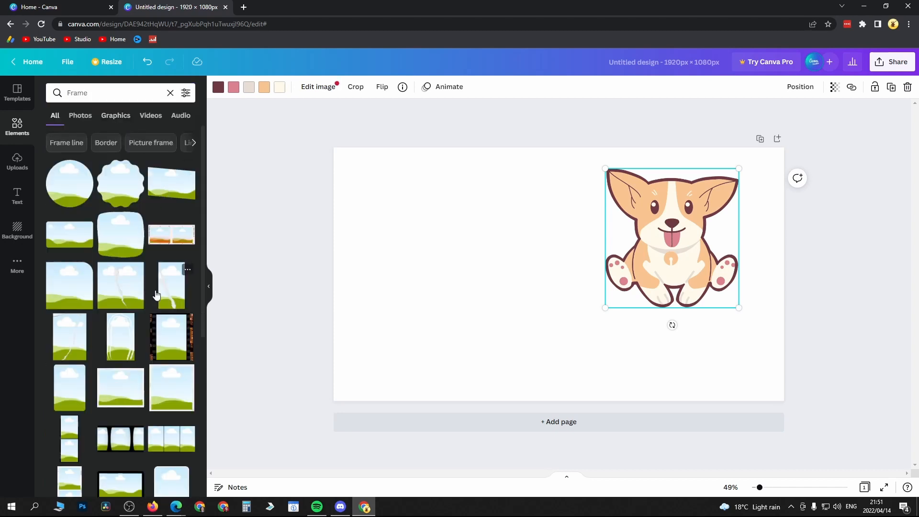
mouse_move(156, 377)
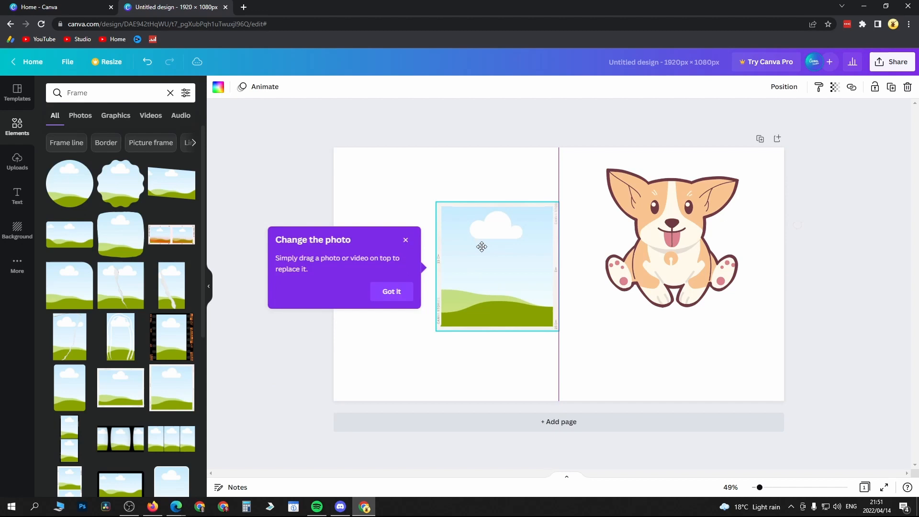
click(391, 291)
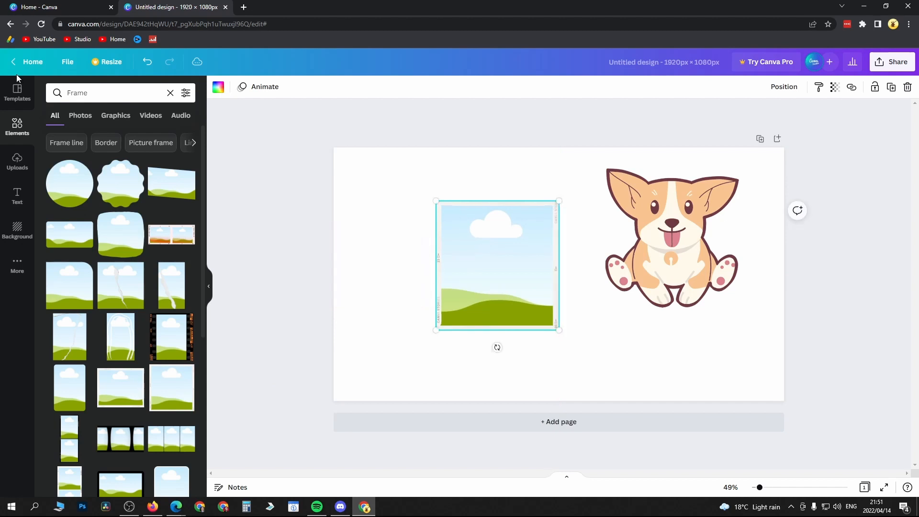
click(106, 93)
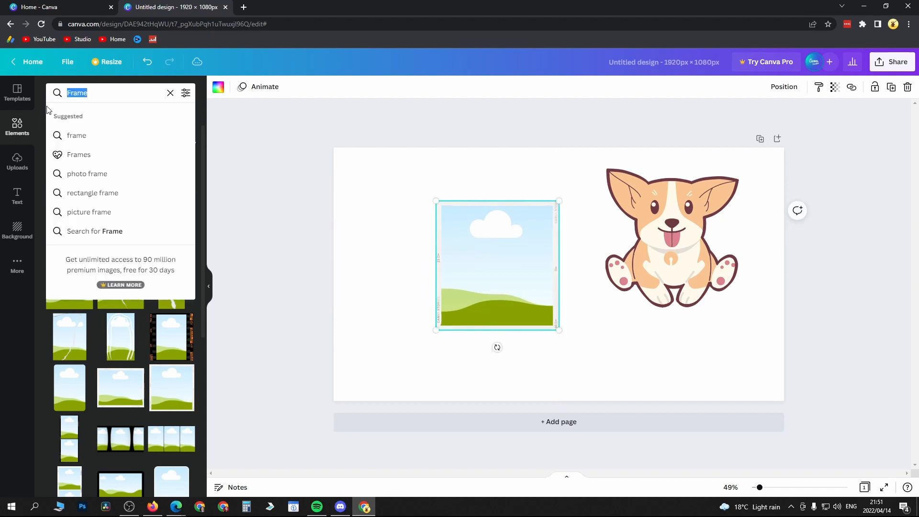
Step: Search elements for 'beach' and fill the frame with the turquoise beach photo
click(170, 92)
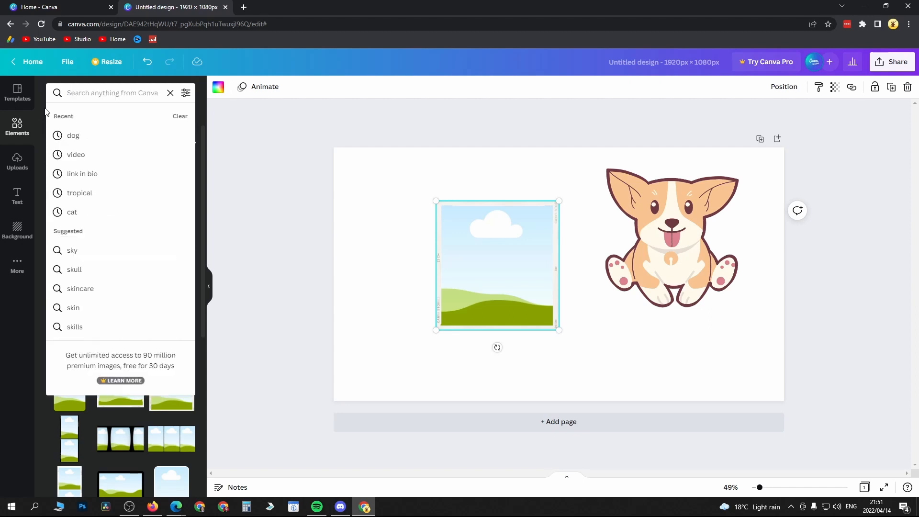
text(ba)
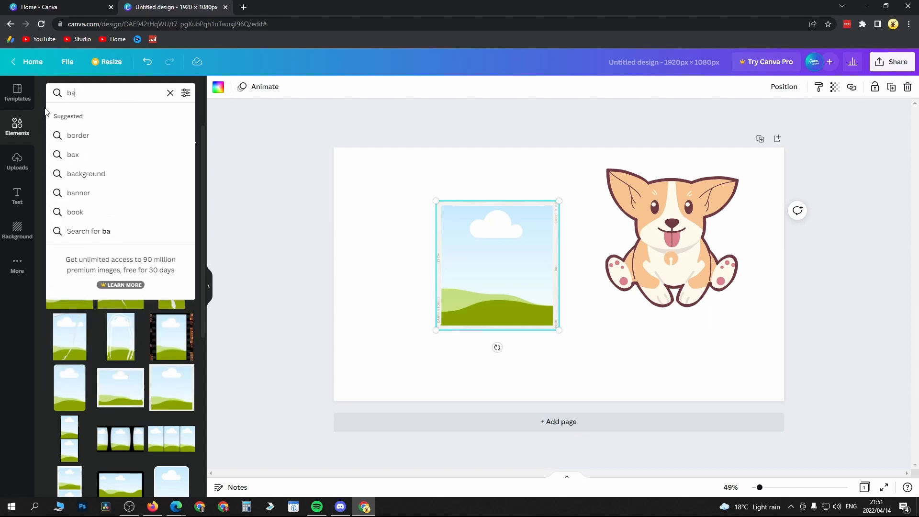
text(eac)
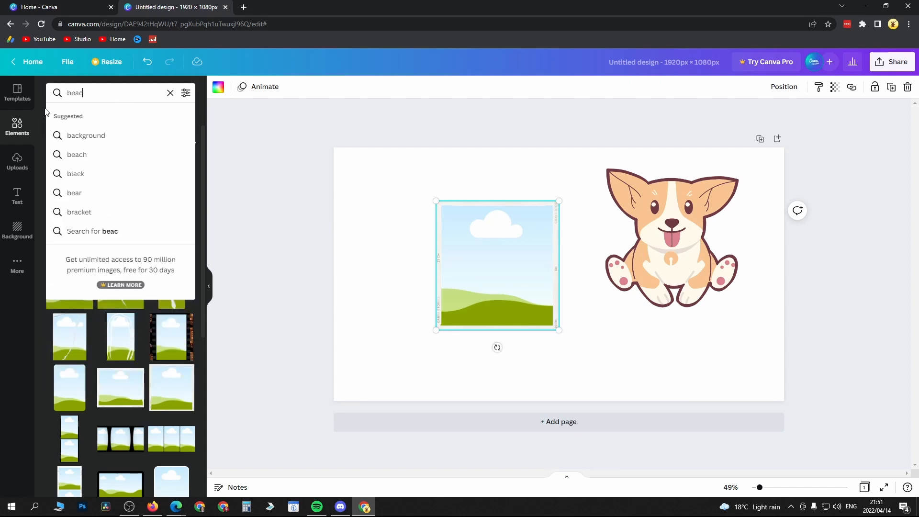
click(76, 154)
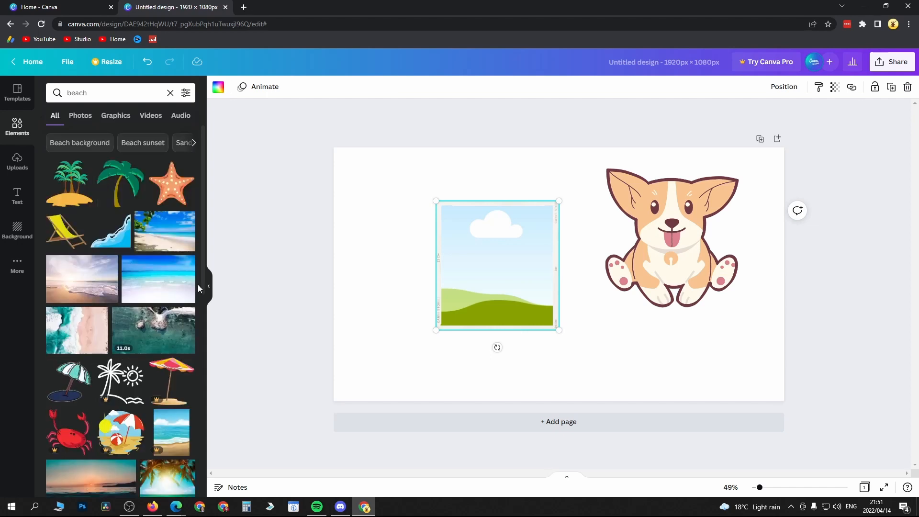
mouse_move(157, 286)
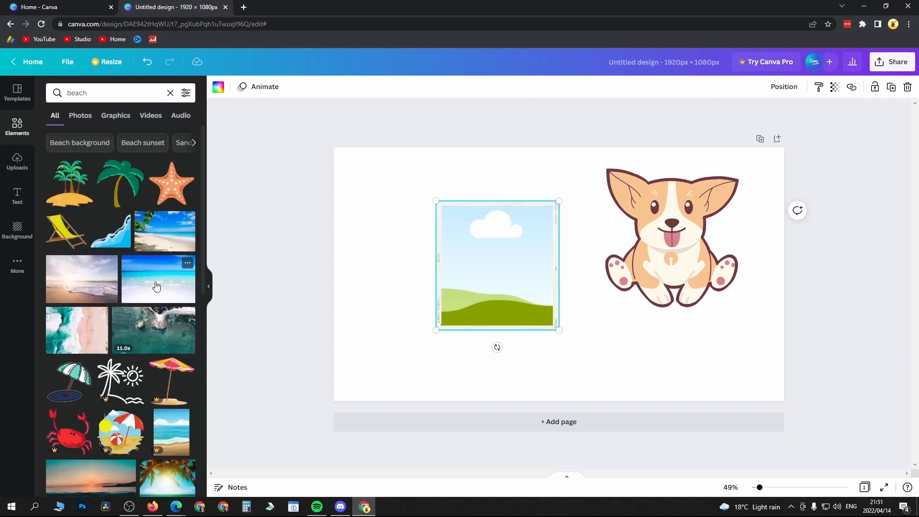
click(158, 279)
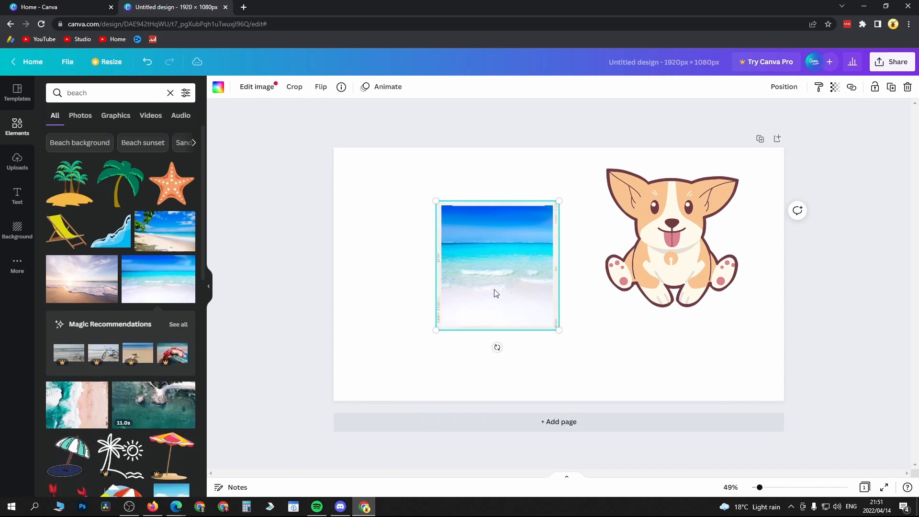
mouse_move(494, 276)
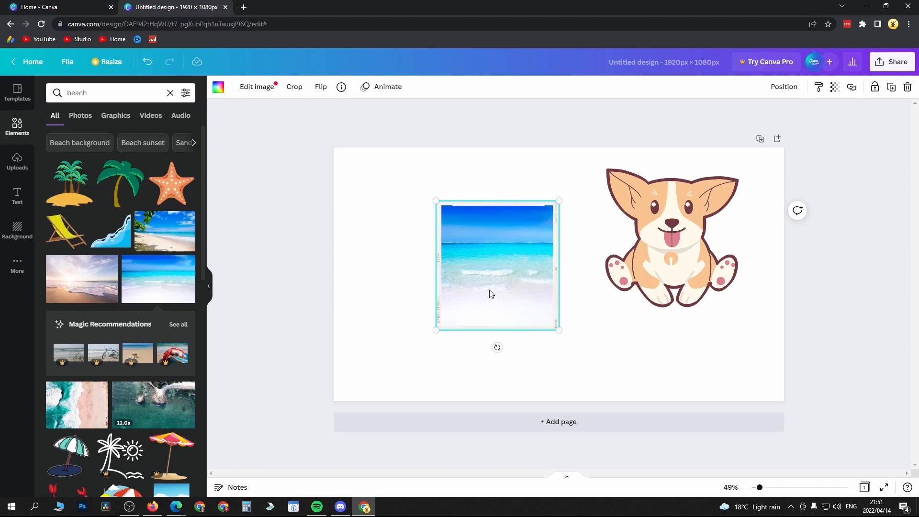
mouse_move(494, 288)
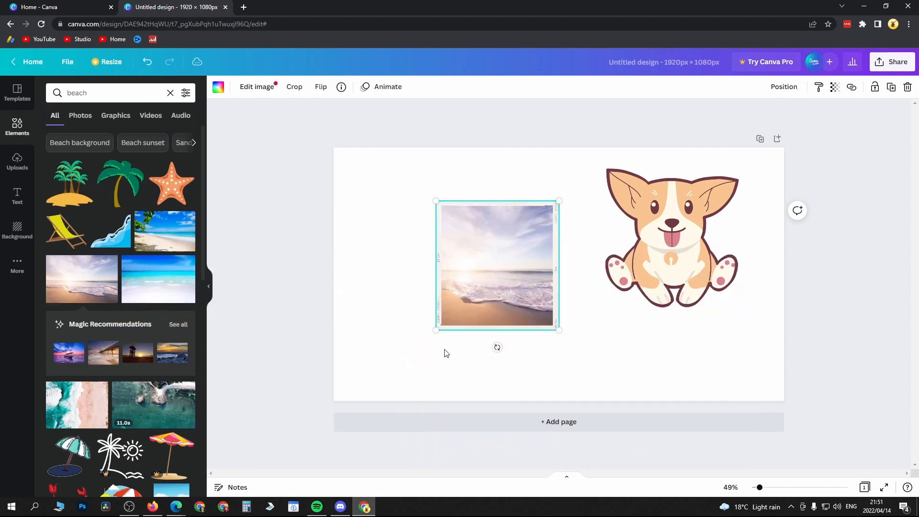
mouse_move(491, 305)
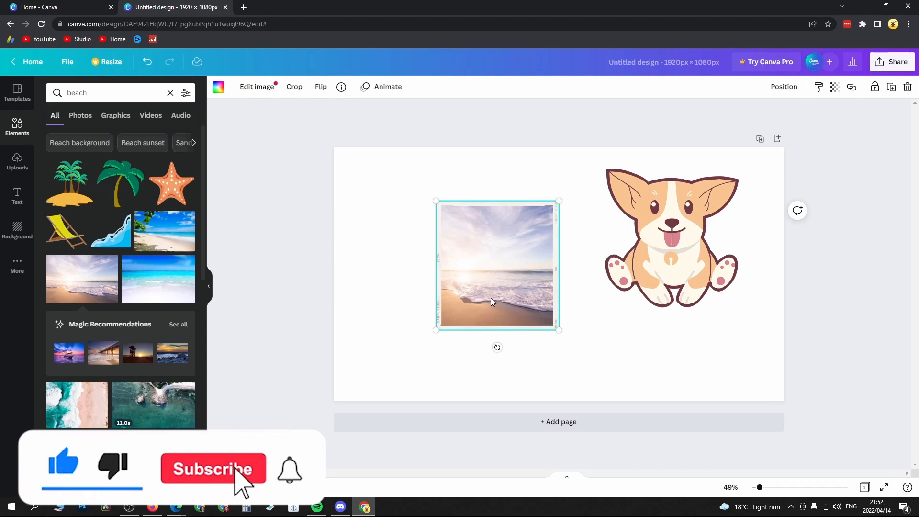
Step: Swap the frame's image for the sunlit sandy shoreline photo
click(213, 468)
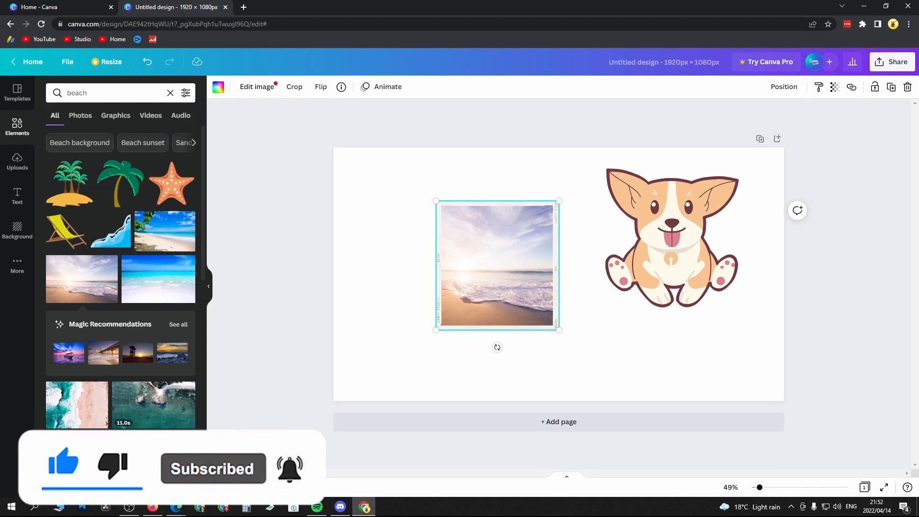